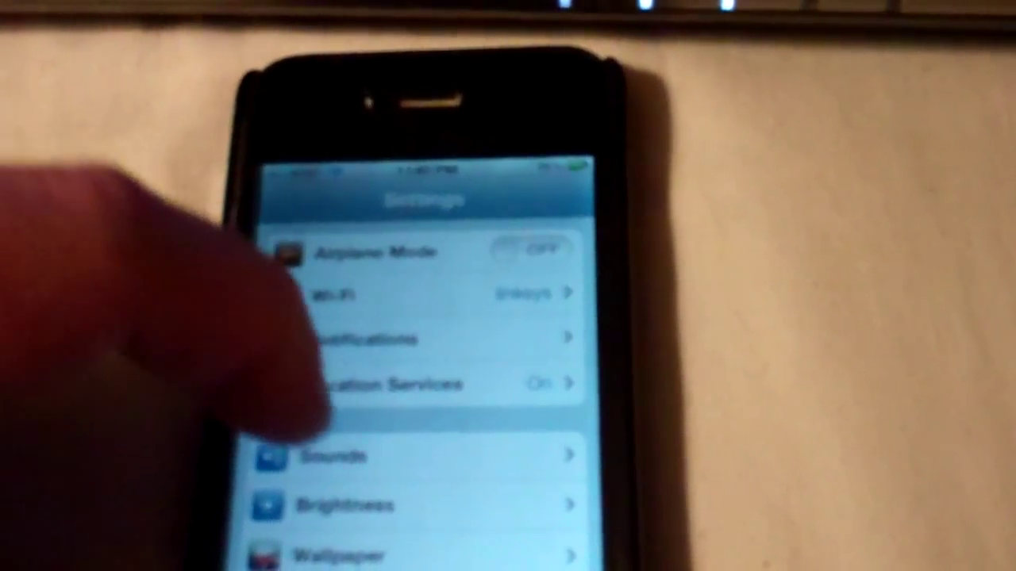
Reach the Text Tone list through the Sounds settings.
{"action": "left_click", "coordinate": [317, 457]}
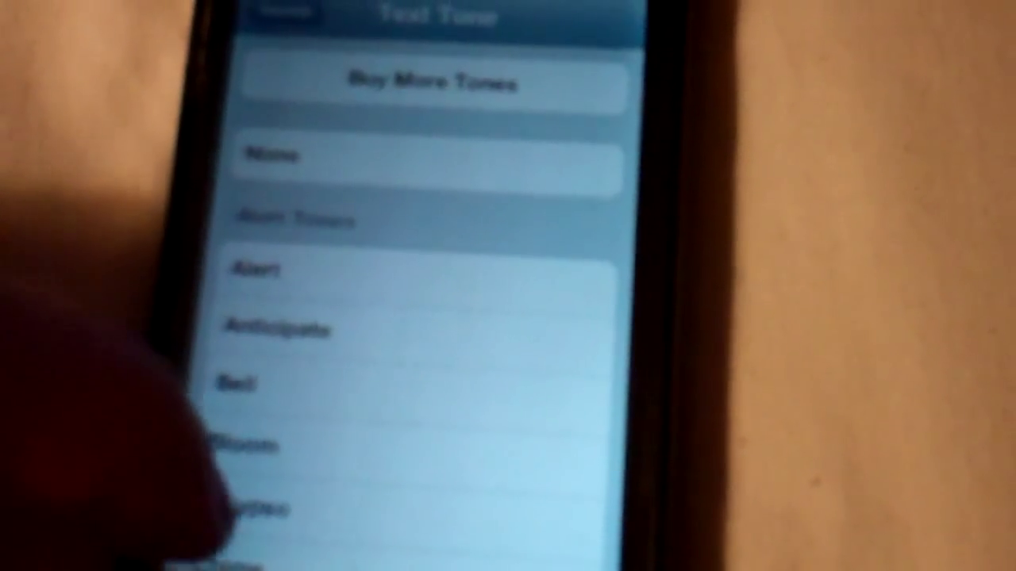
Look through the offered text tones toward the Buy More Tones option.
{"action": "scroll", "scroll_direction": "down", "scroll_amount": 3}
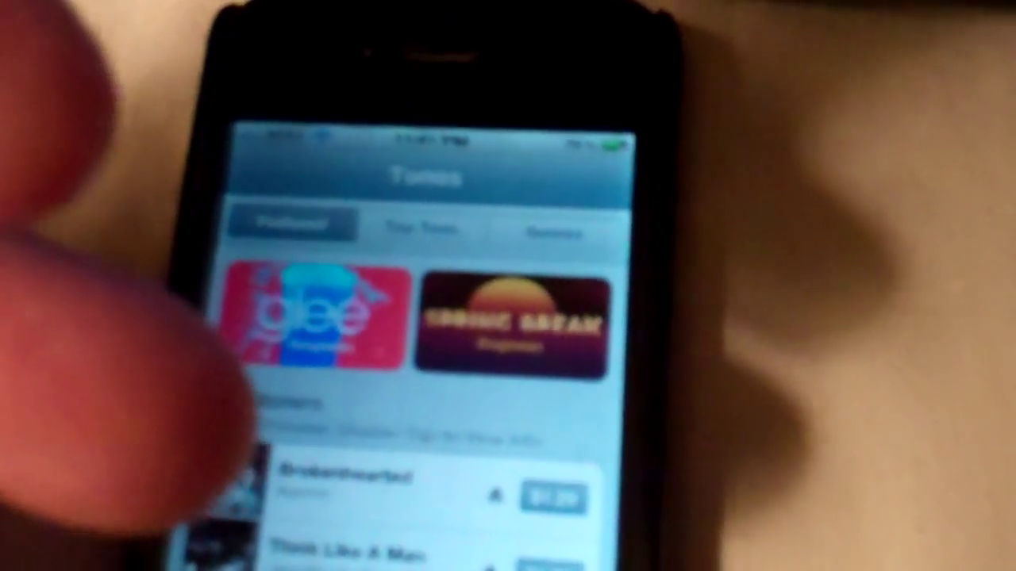
Browse the Featured tones down to the Alert Tones section at $0.99 each.
{"action": "scroll", "scroll_direction": "down", "scroll_amount": 3}
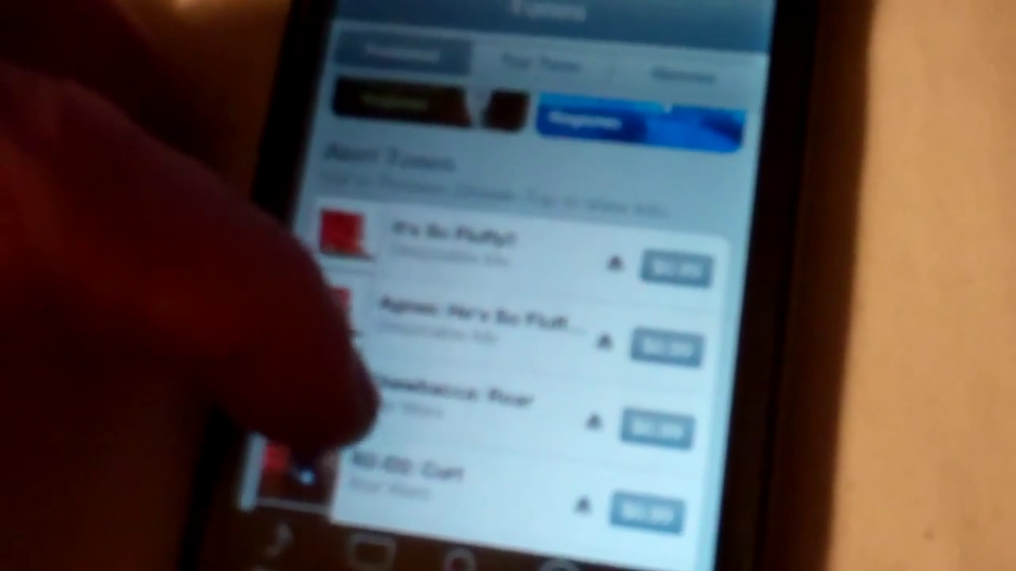
Continue through the Alert Tones list and their $0.99 prices.
{"action": "scroll", "scroll_direction": "down", "scroll_amount": 3}
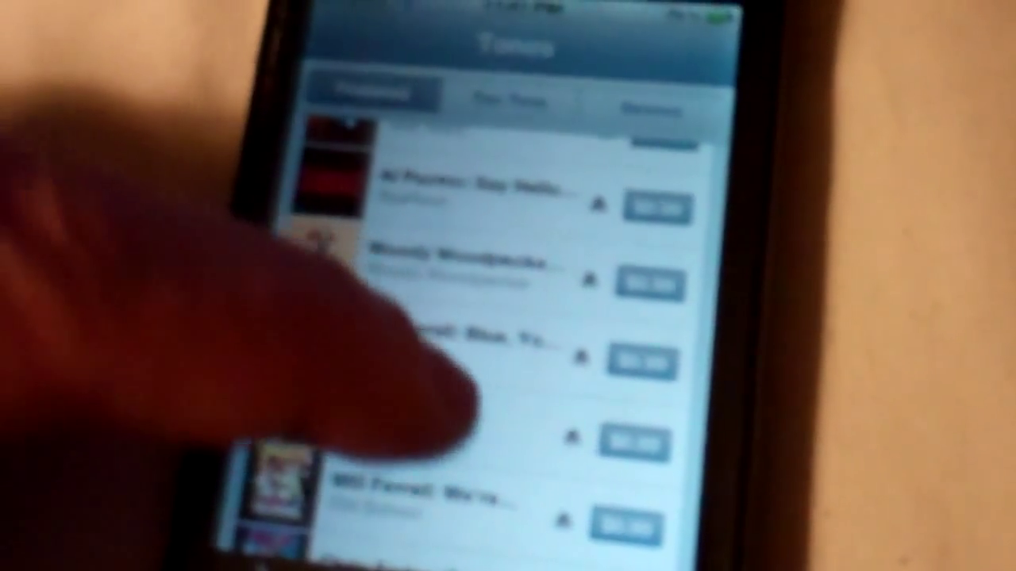
{"action": "scroll", "scroll_direction": "down", "scroll_amount": 3}
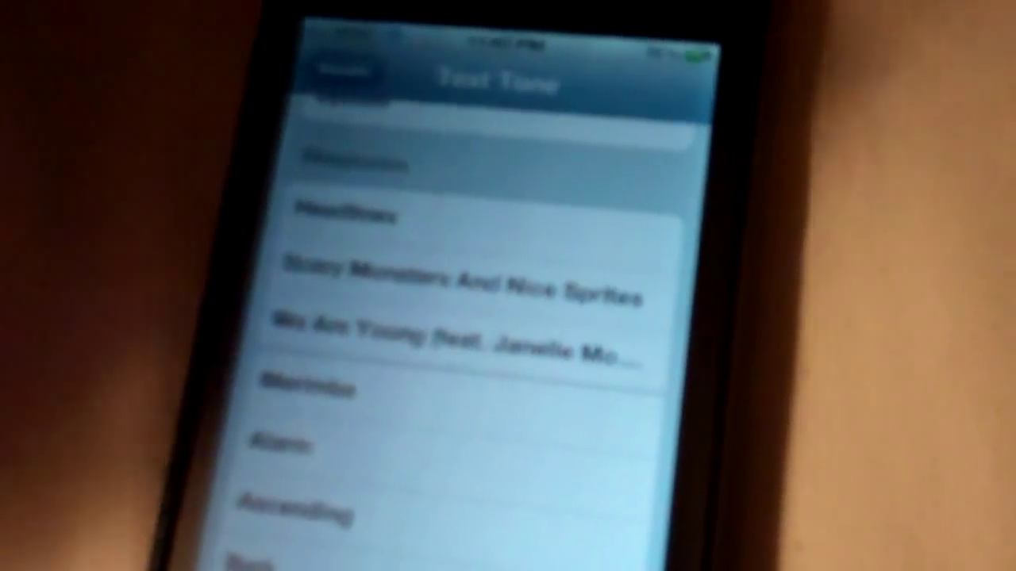
Select Headlines as the text tone so it shows the checkmark.
{"action": "left_click", "coordinate": [357, 222]}
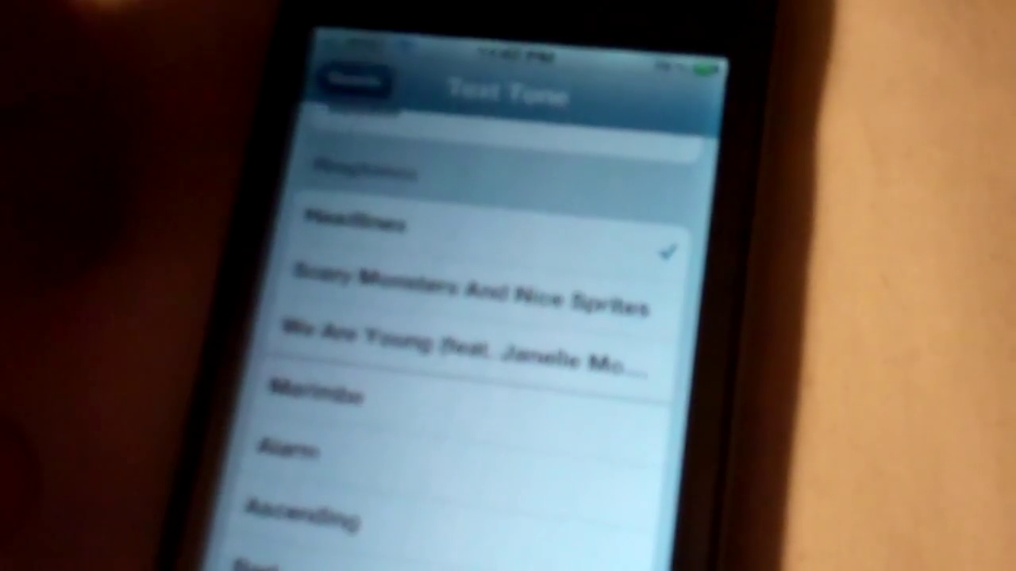